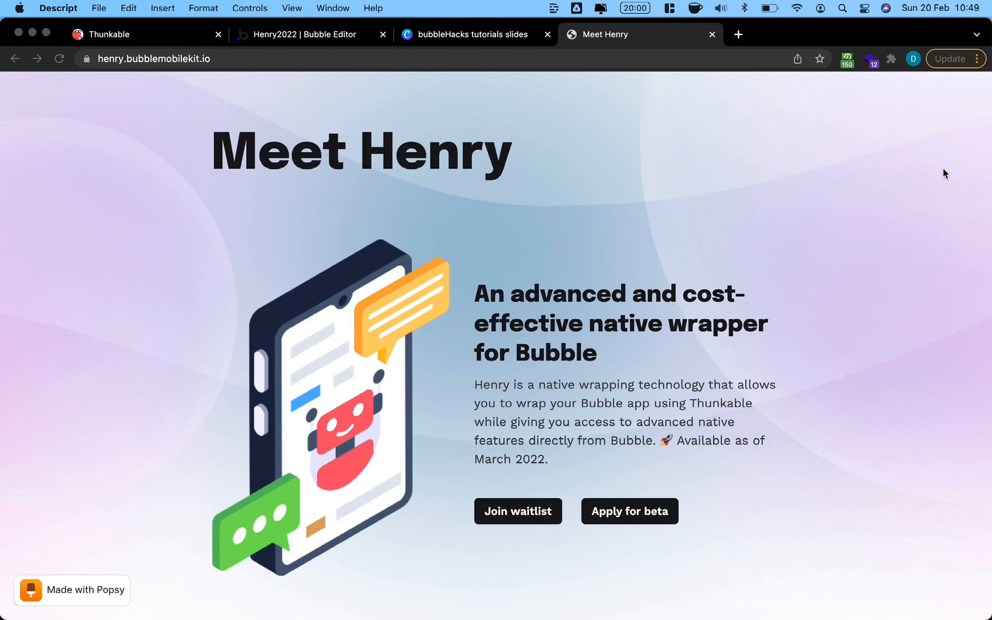
mouse_move(535, 70)
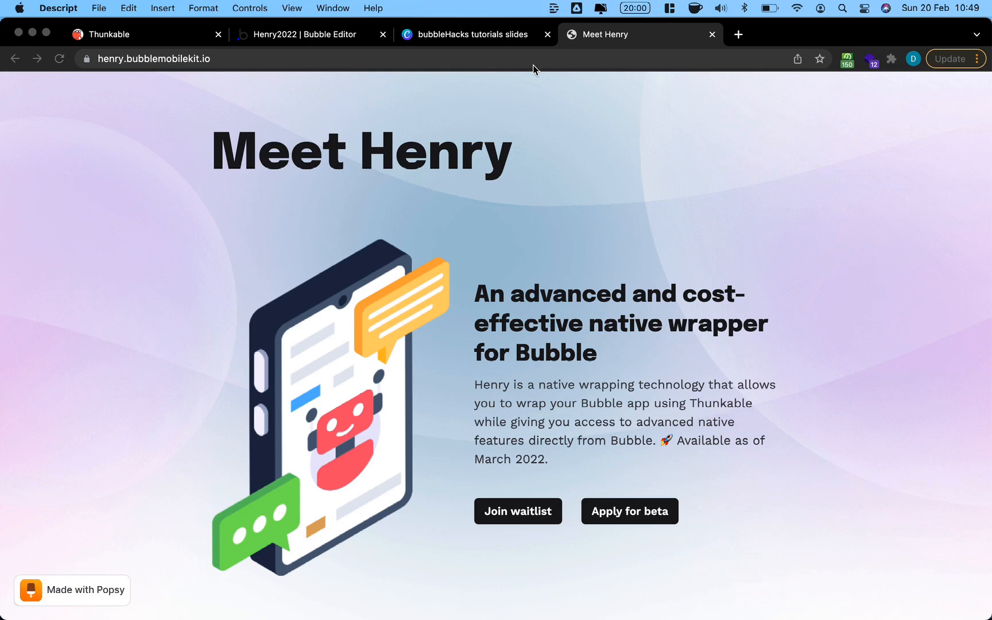
Switch Chrome to the bubbleHacks tutorial slides on Bubble plugin plus Thunkable template.
click(473, 35)
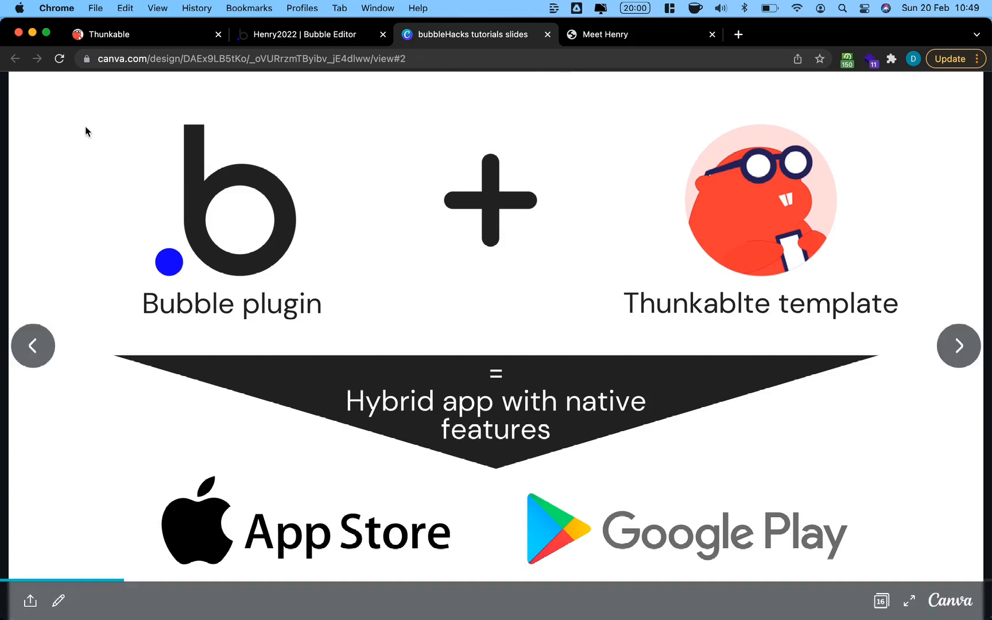
mouse_move(83, 125)
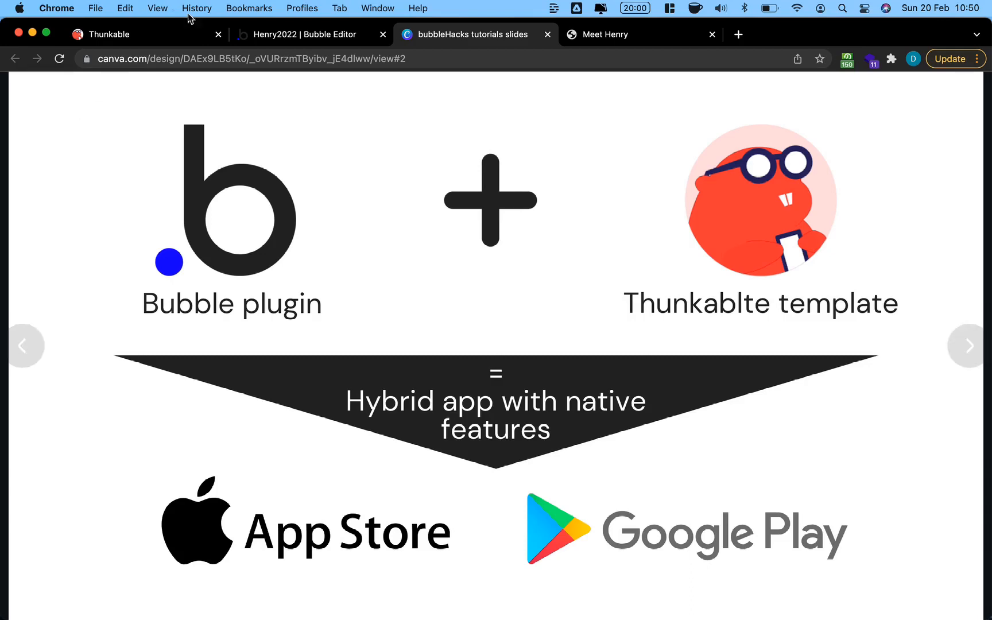
Bring up the Thunkable Henry project designer, whose main screen embeds the Bubble app.
click(304, 34)
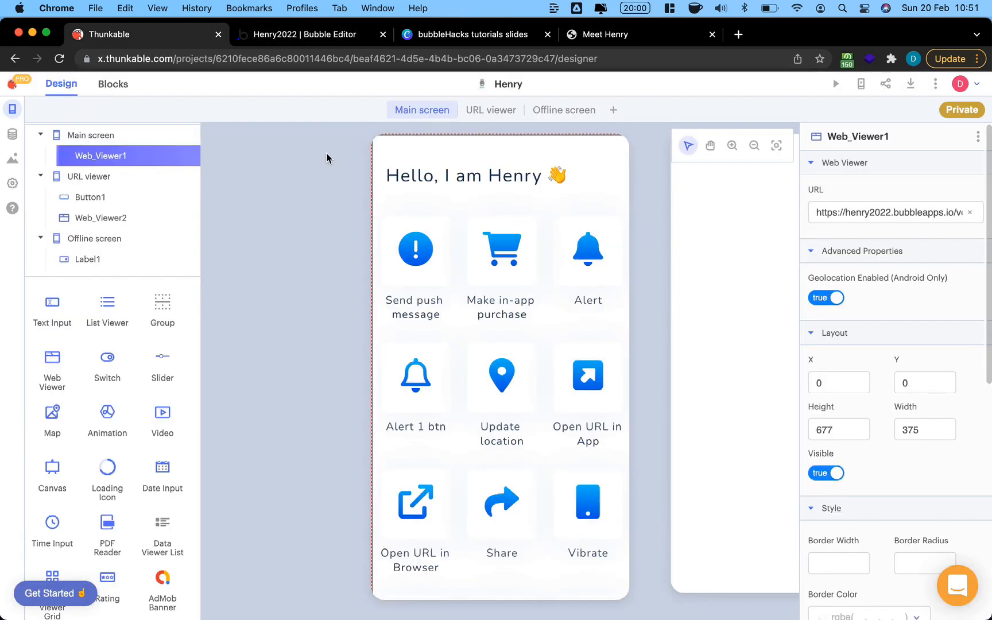
mouse_move(525, 459)
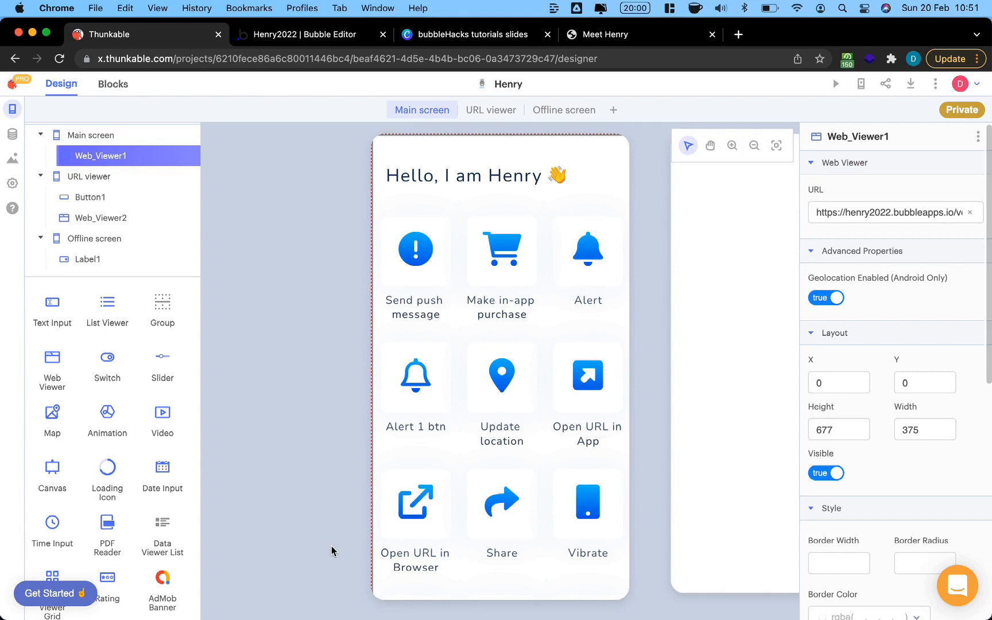
mouse_move(394, 353)
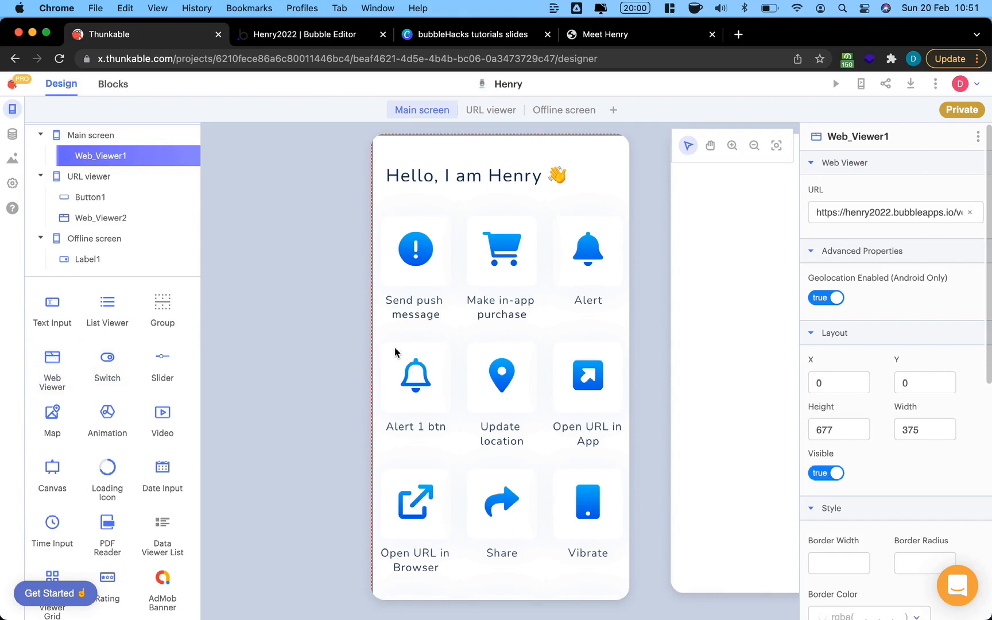
mouse_move(436, 339)
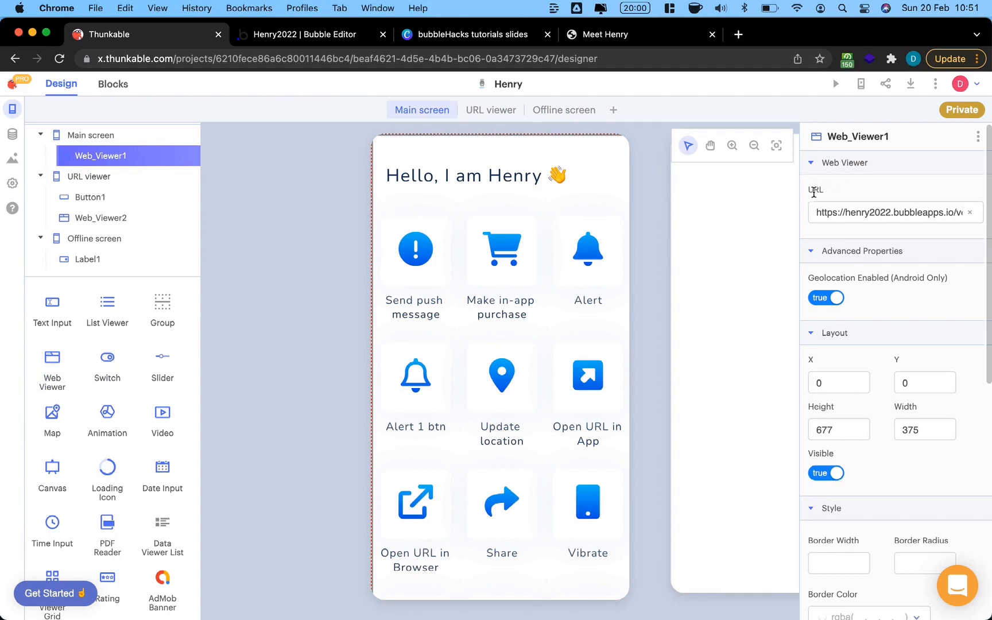
Inspect Web_Viewer1's Bubble URL and the iOS/Android/web publish options, then revisit the slides.
click(892, 212)
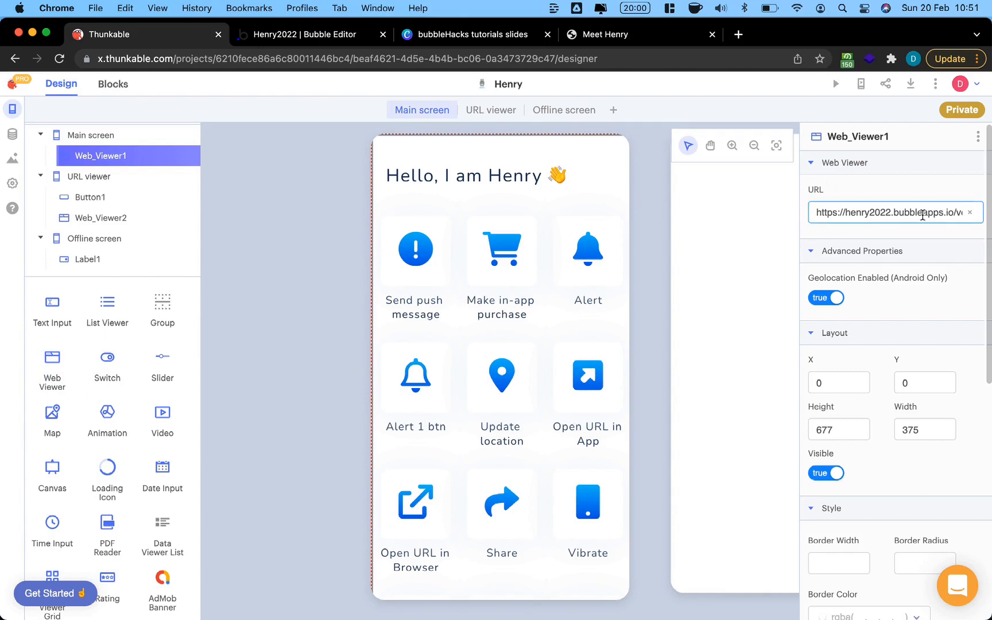
mouse_move(910, 83)
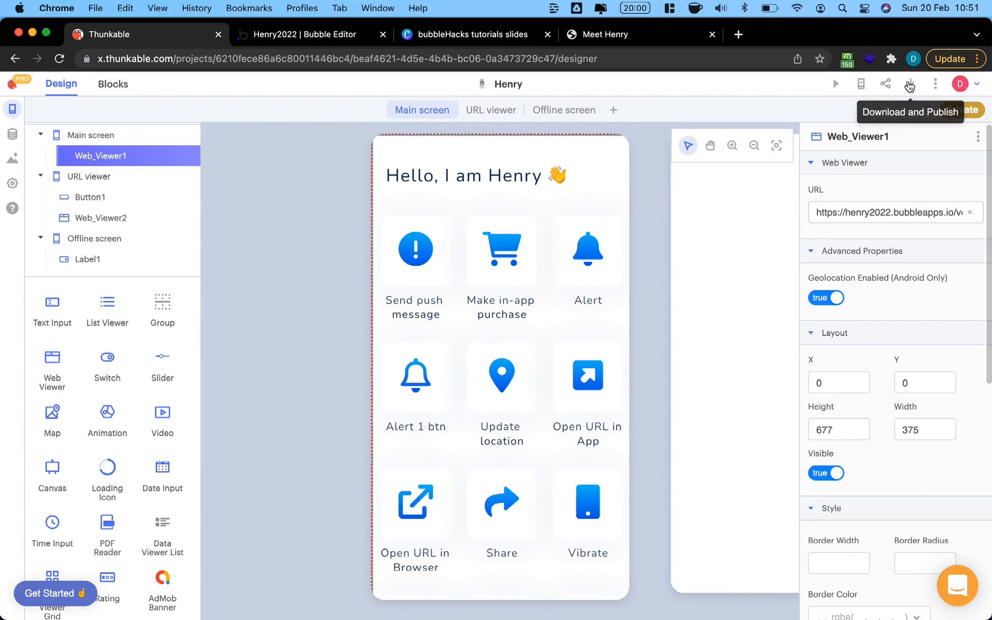
click(910, 83)
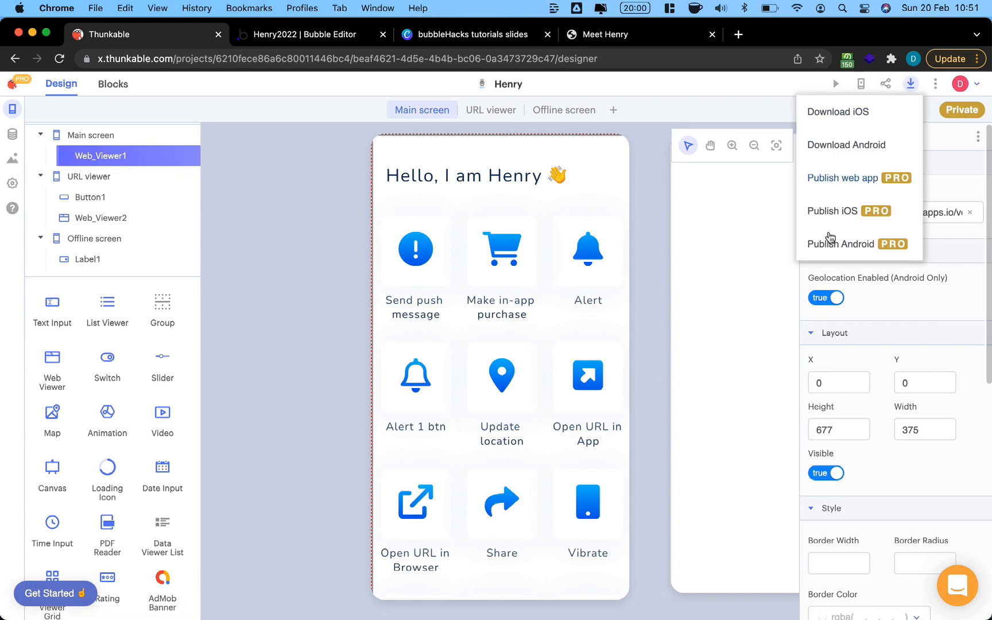
mouse_move(832, 191)
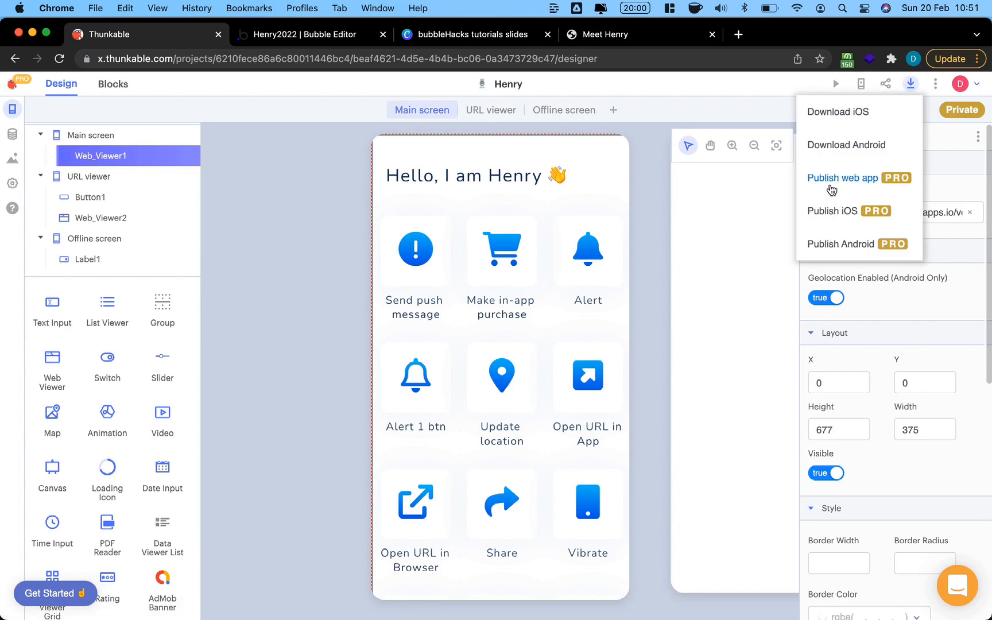
click(843, 178)
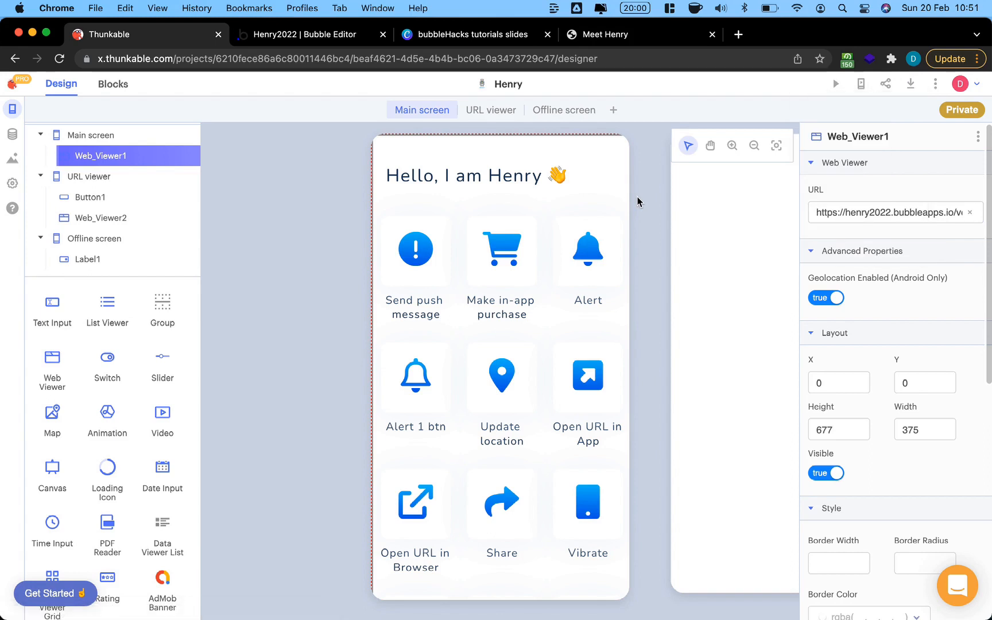
mouse_move(655, 288)
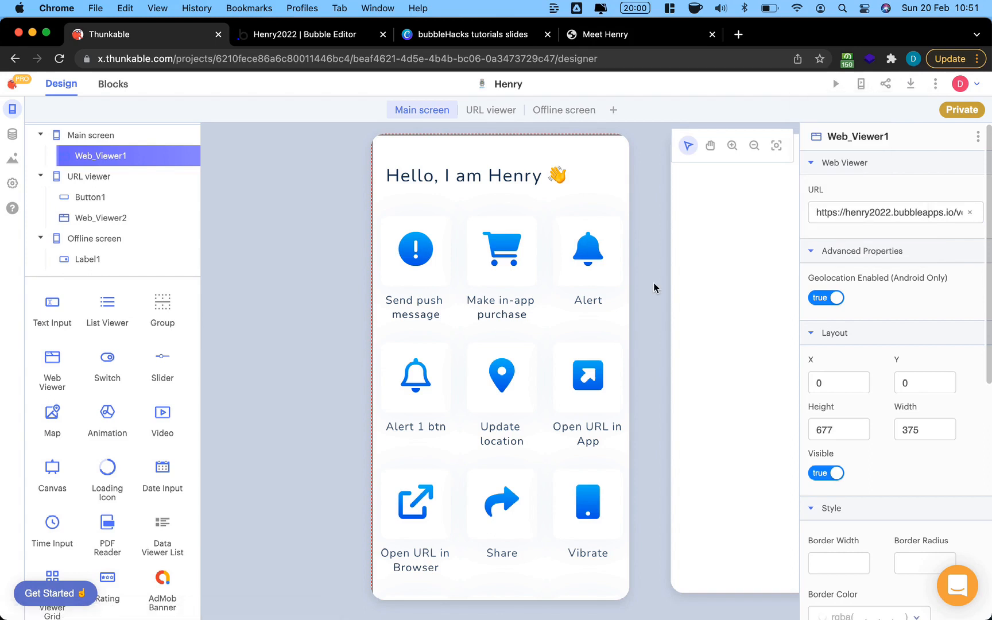
mouse_move(679, 249)
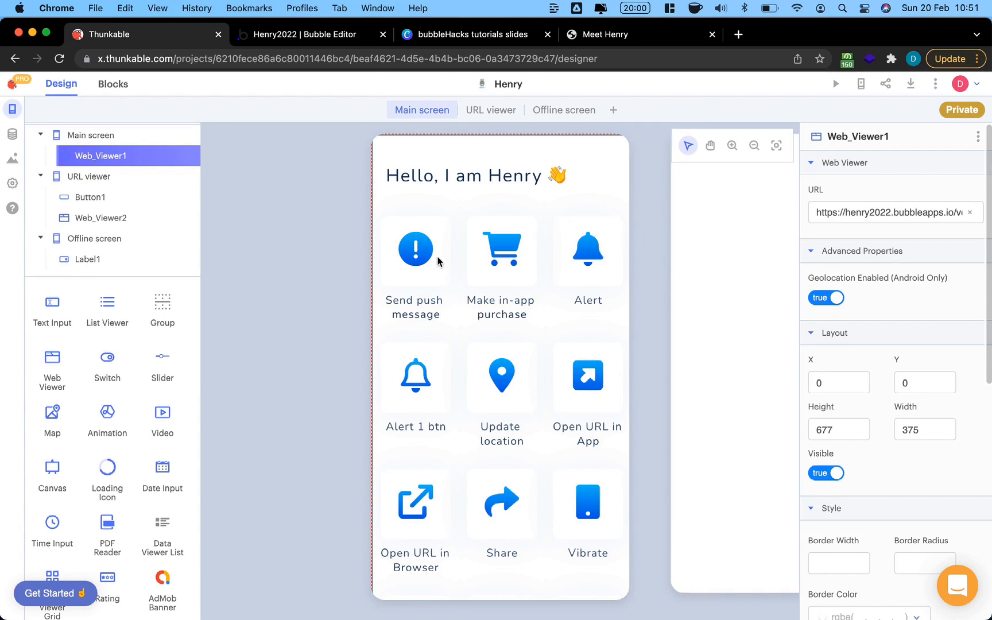
mouse_move(328, 293)
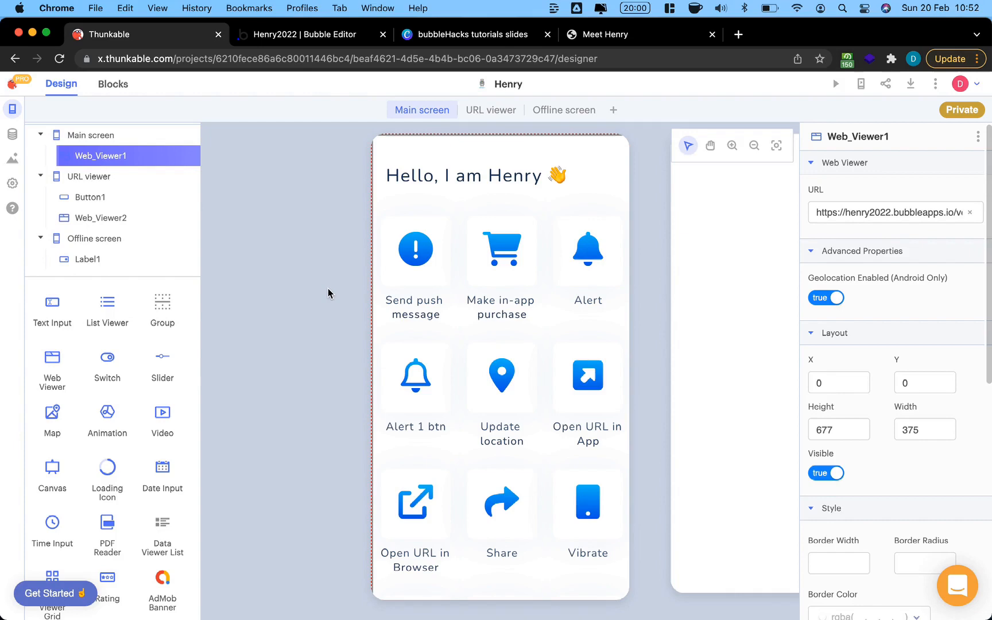
click(473, 35)
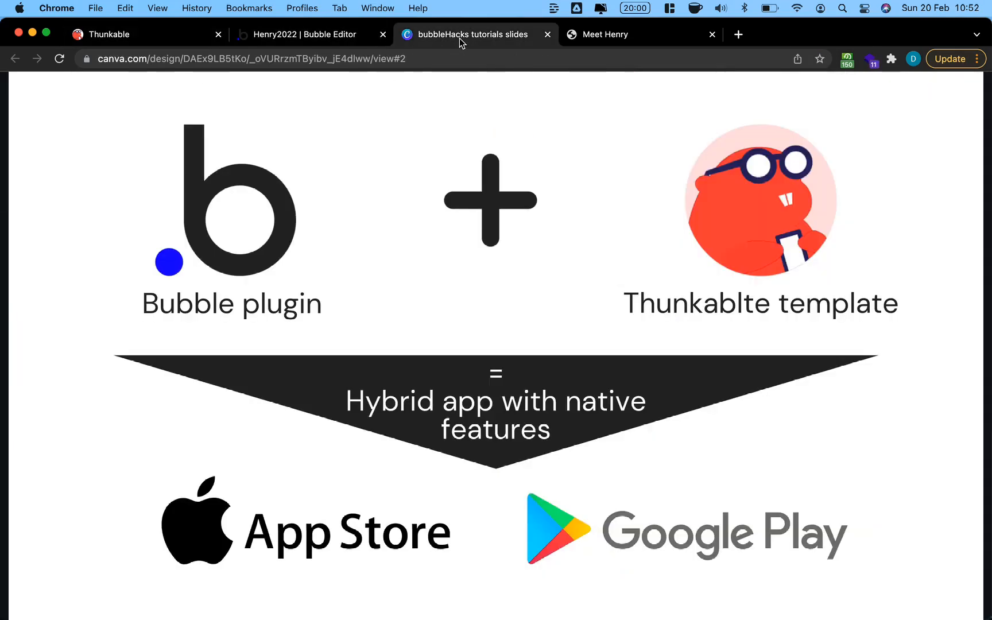
mouse_move(517, 212)
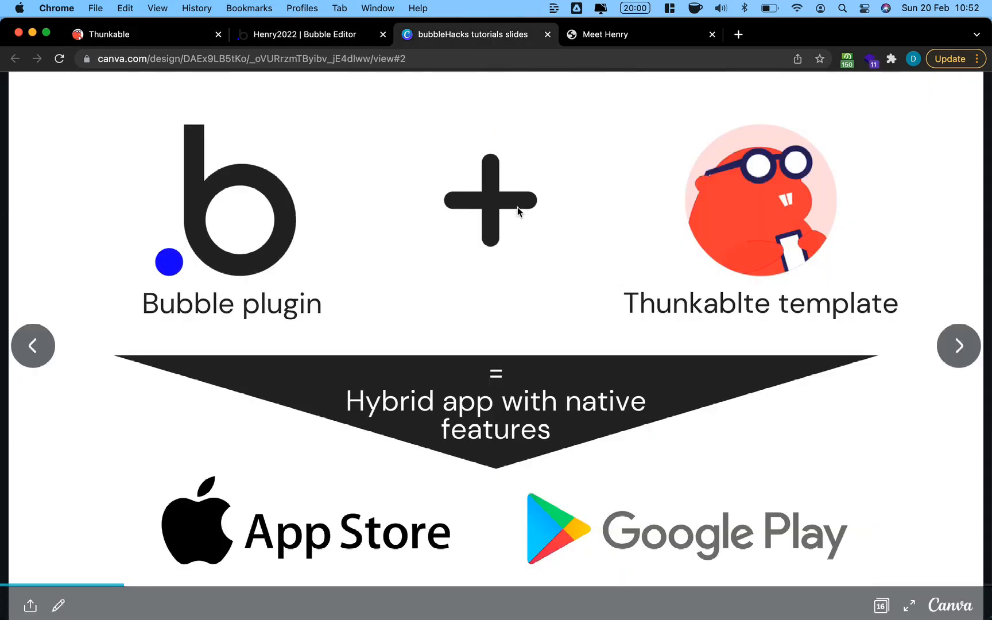
mouse_move(698, 271)
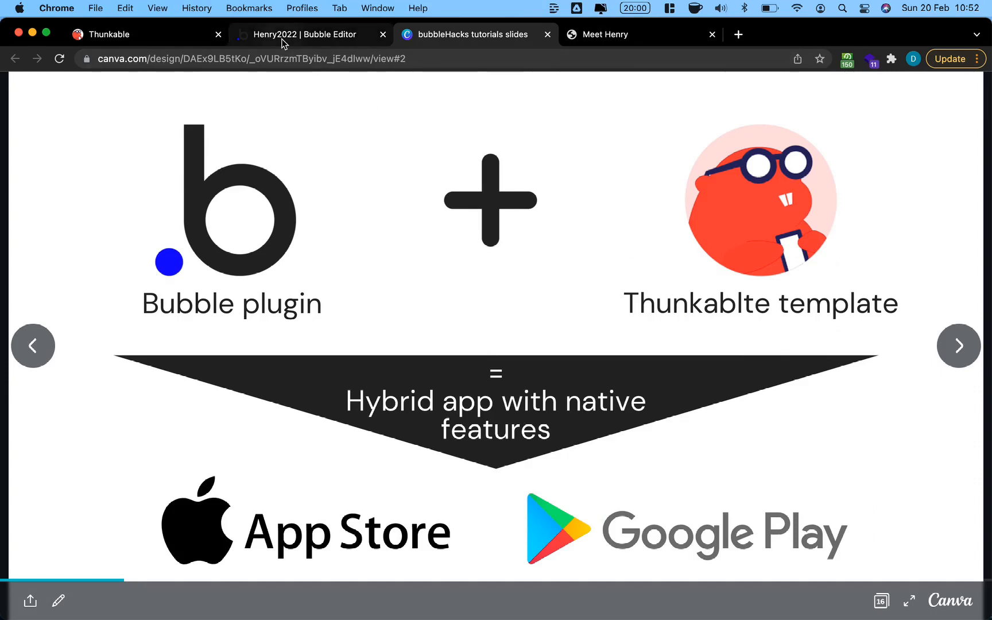
Show the Henry2022 index page in the Bubble editor.
click(304, 34)
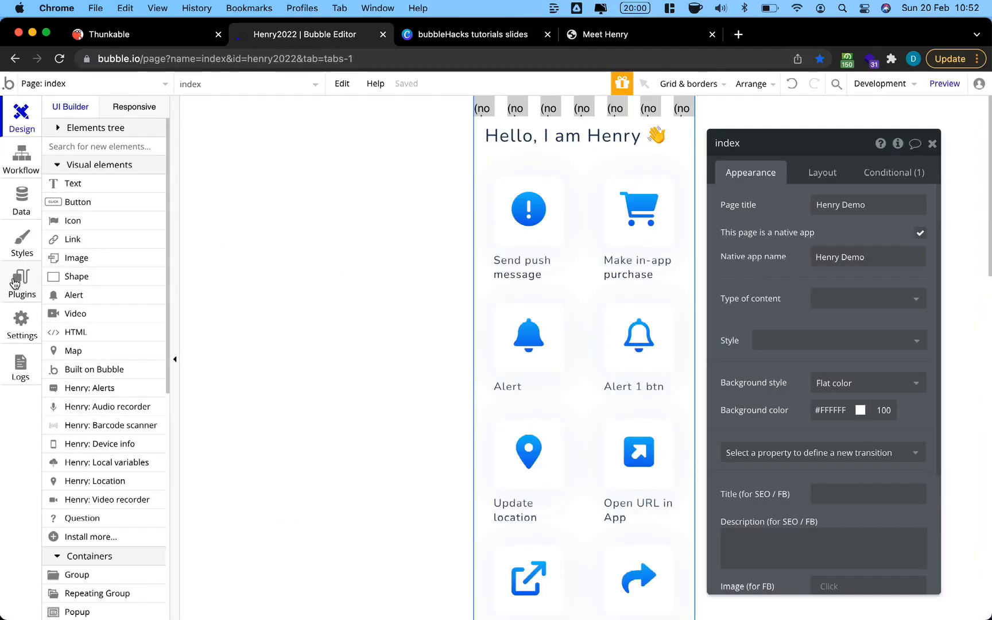
Browse the Henry - Thunkable Native Wrapper plugin's elements, events and actions in Bubble's Plugins tab.
click(20, 285)
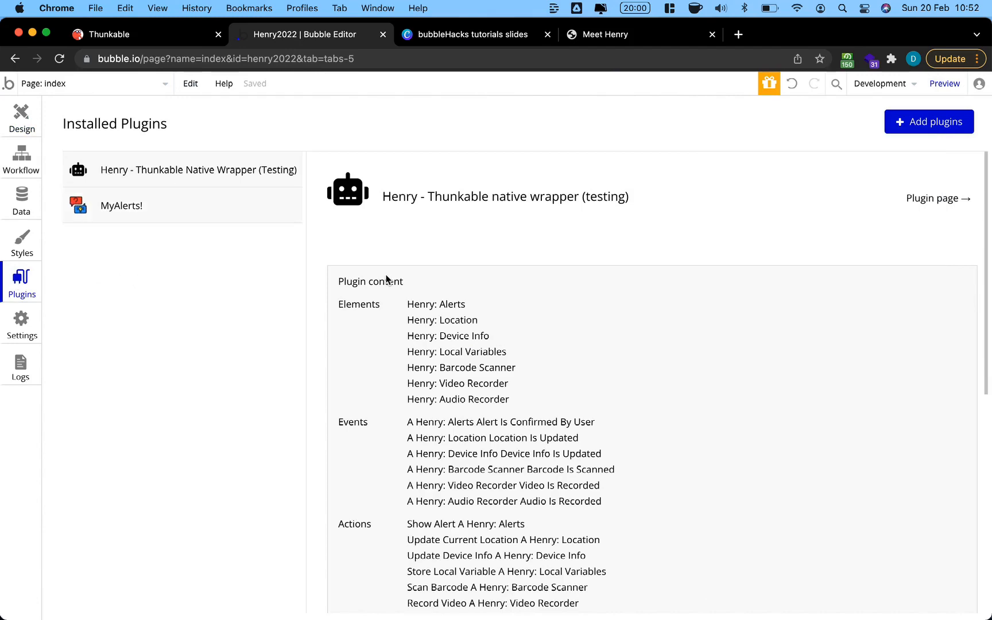
scroll(down, 3)
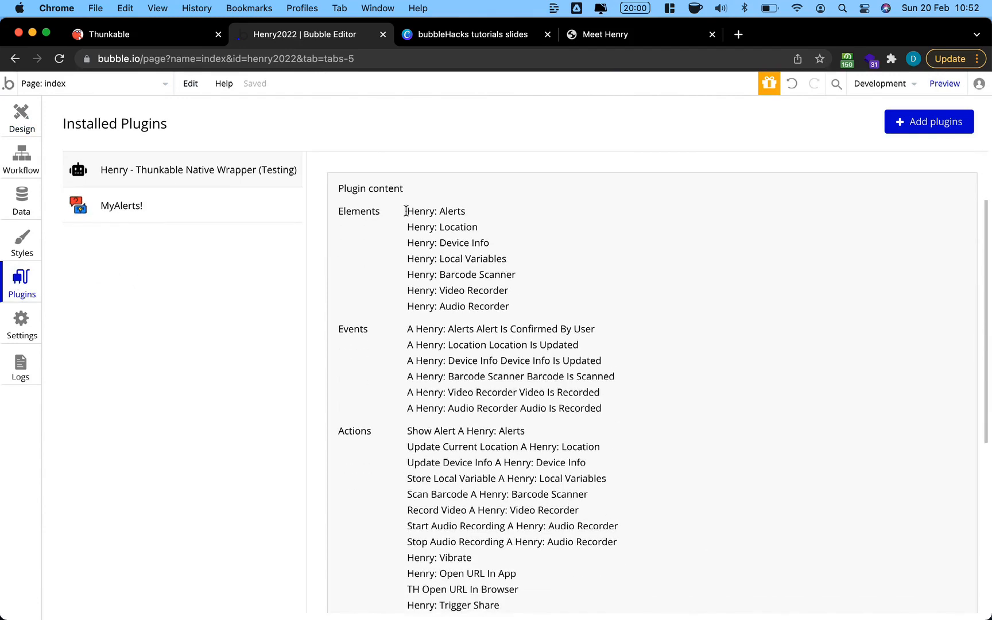
double_click(371, 188)
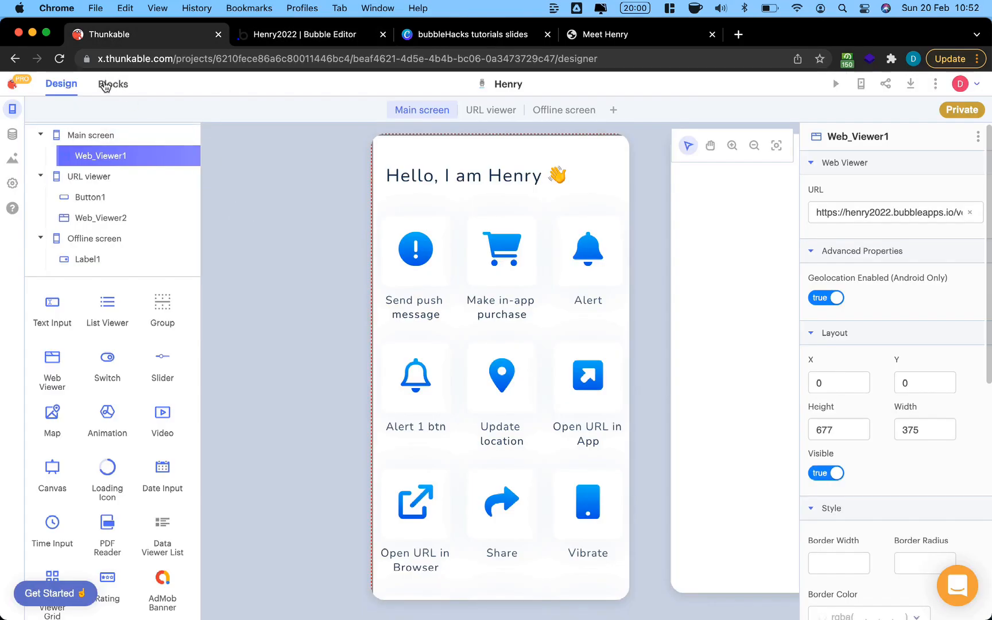
Expand the storeVar if-block in Web_Viewer1 Receives Message to show its three variables.
click(112, 84)
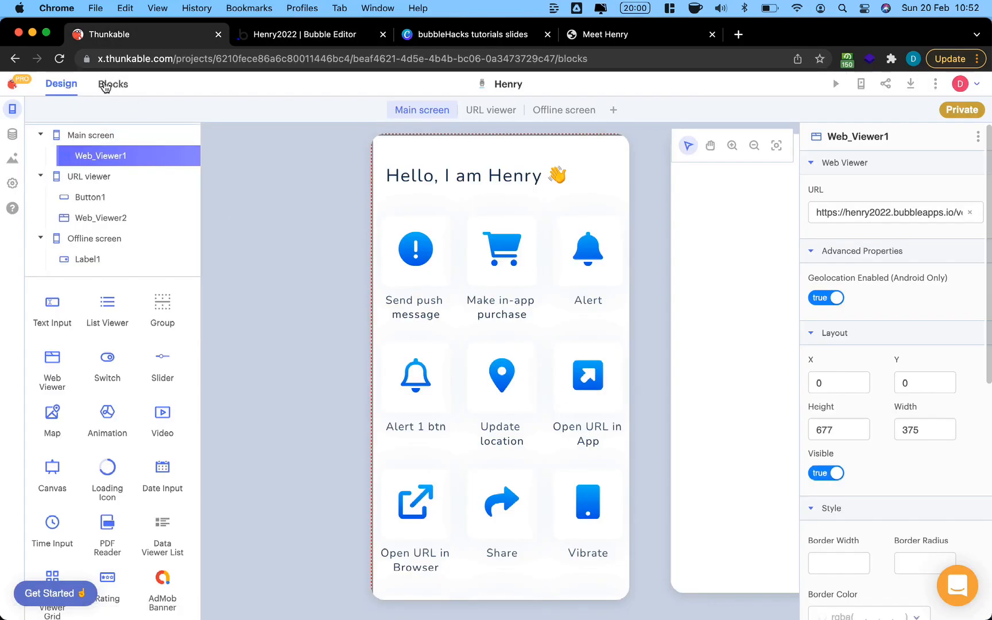
click(112, 85)
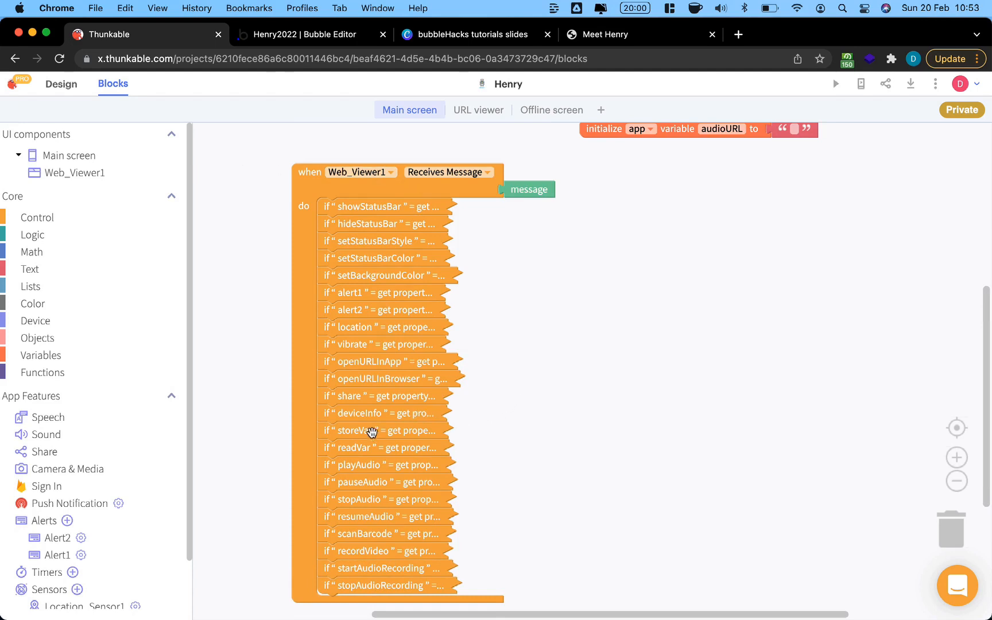
right_click(372, 431)
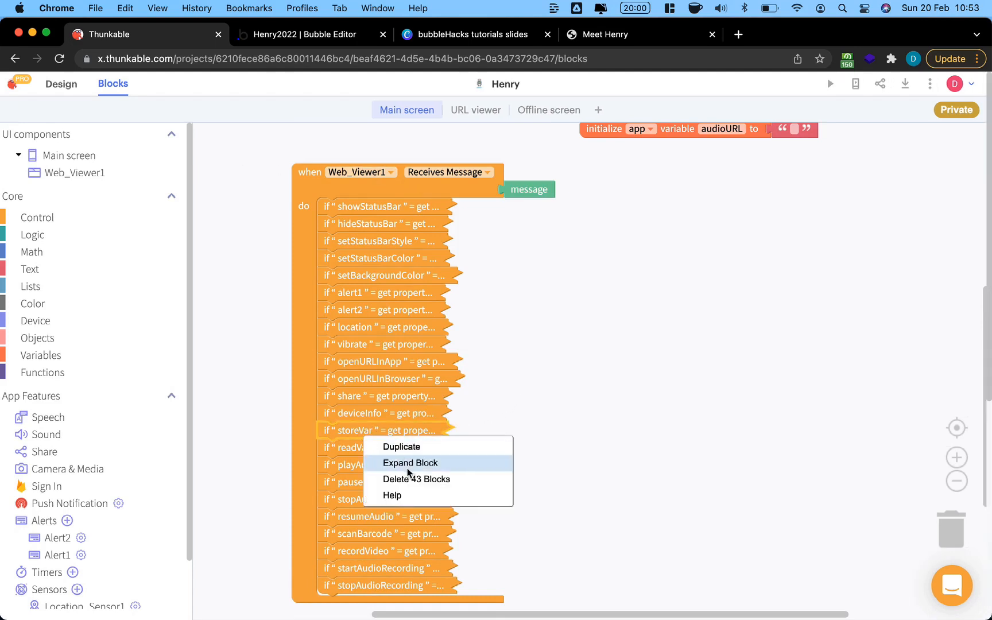
click(410, 463)
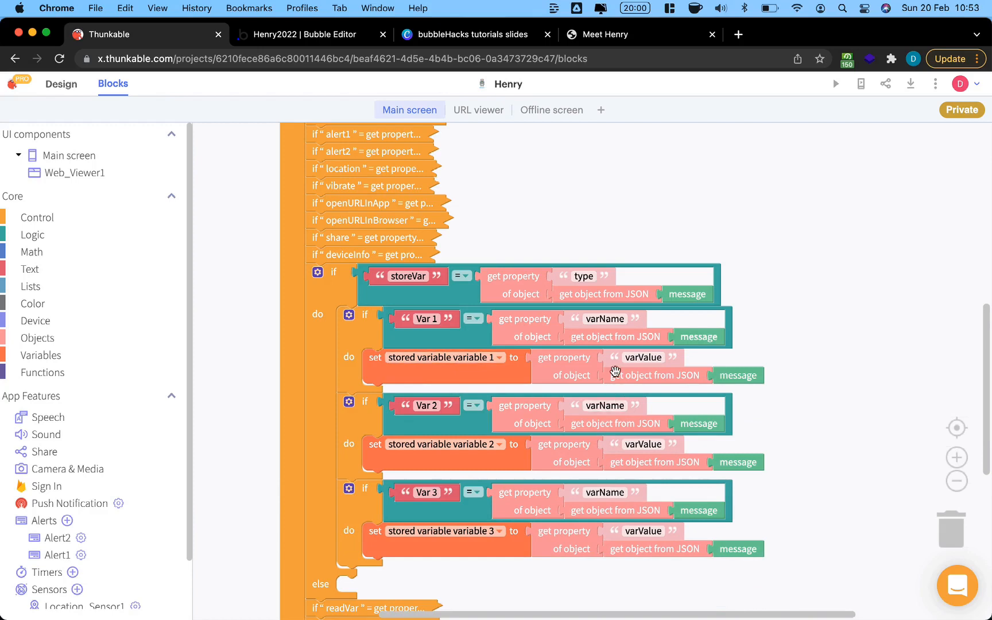
click(304, 34)
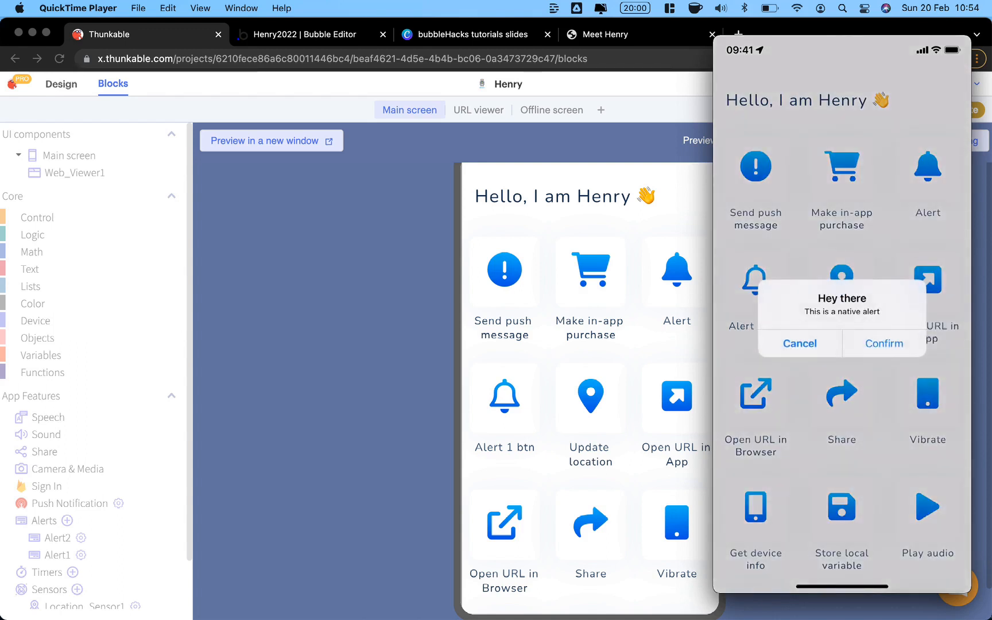
On the mirrored iPhone, confirm the native alert and run Get device info.
click(883, 343)
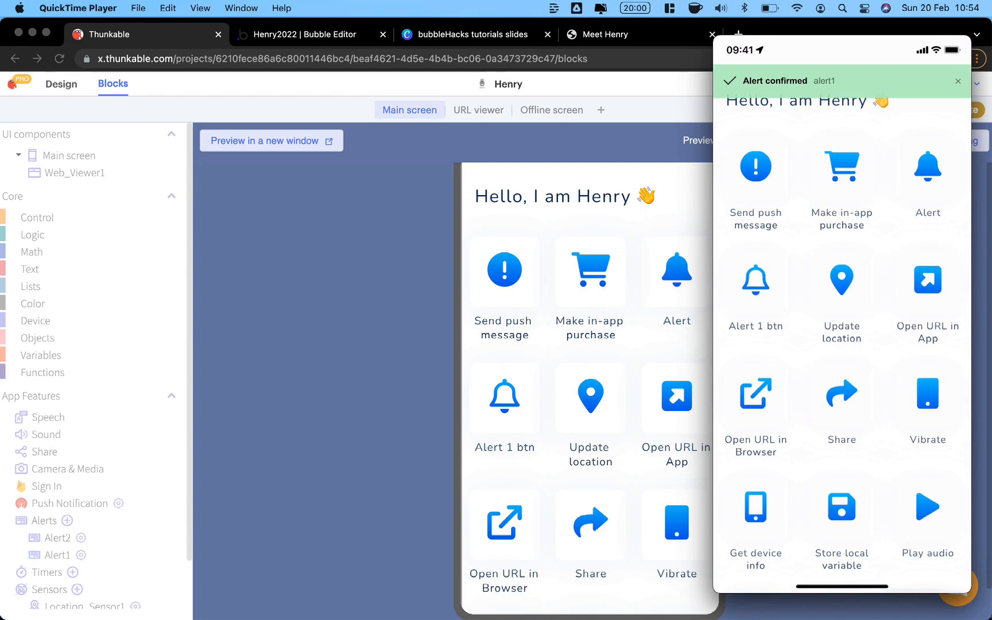
scroll(down, 3)
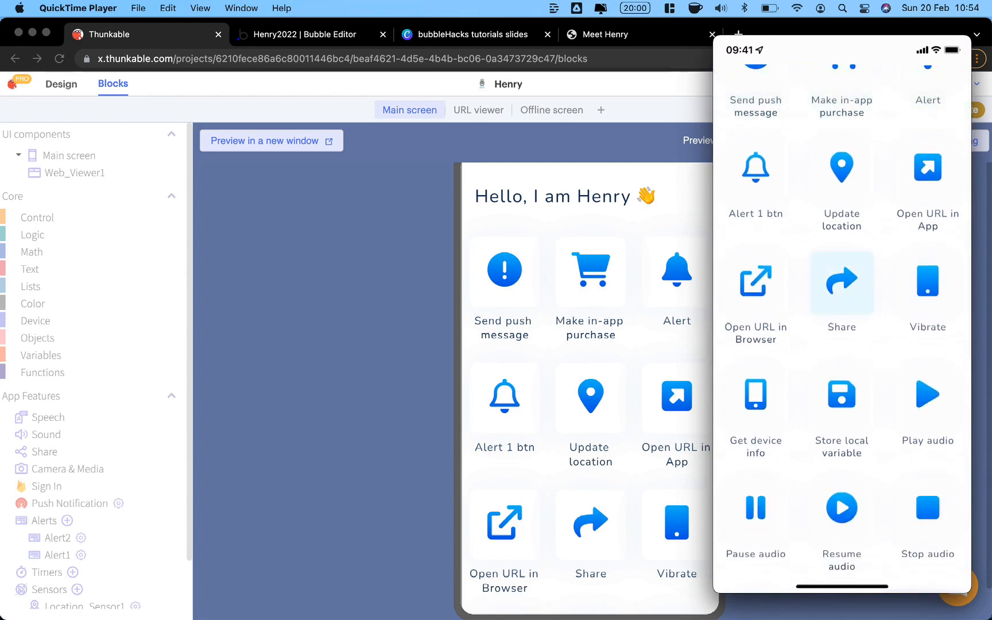
click(842, 283)
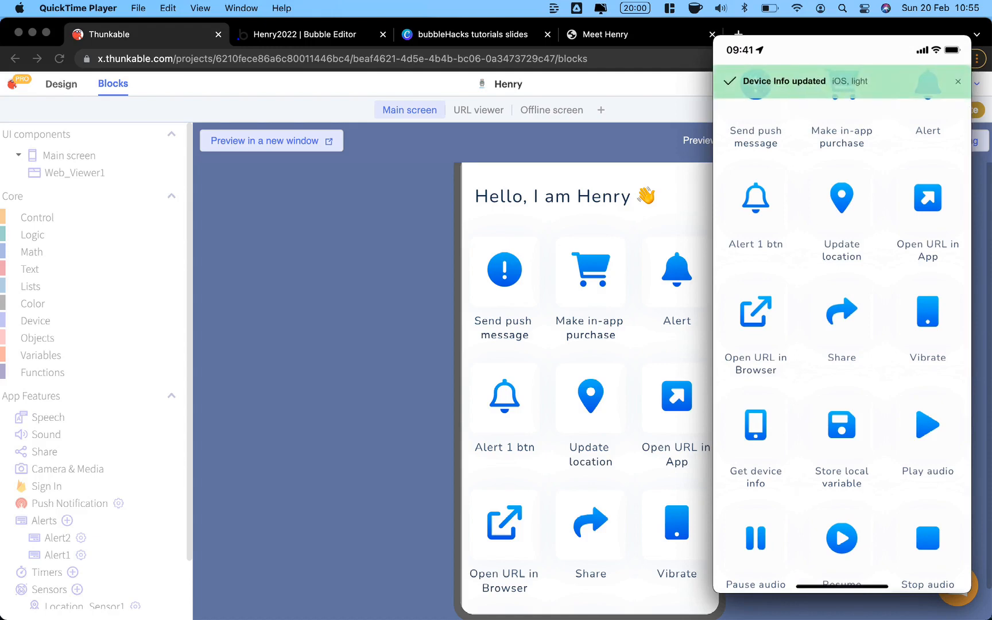
scroll(down, 3)
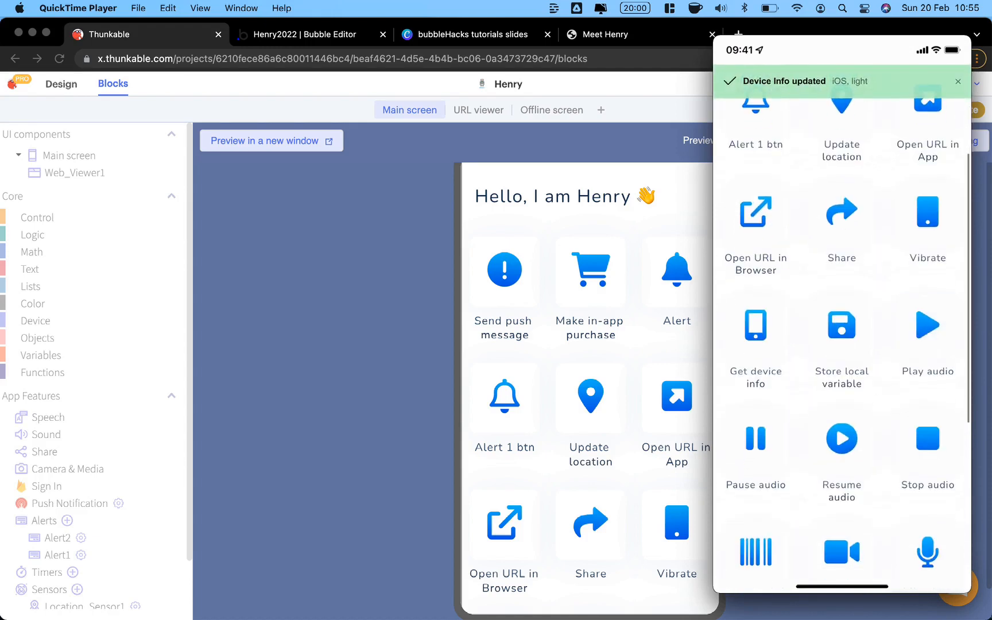
scroll(down, 3)
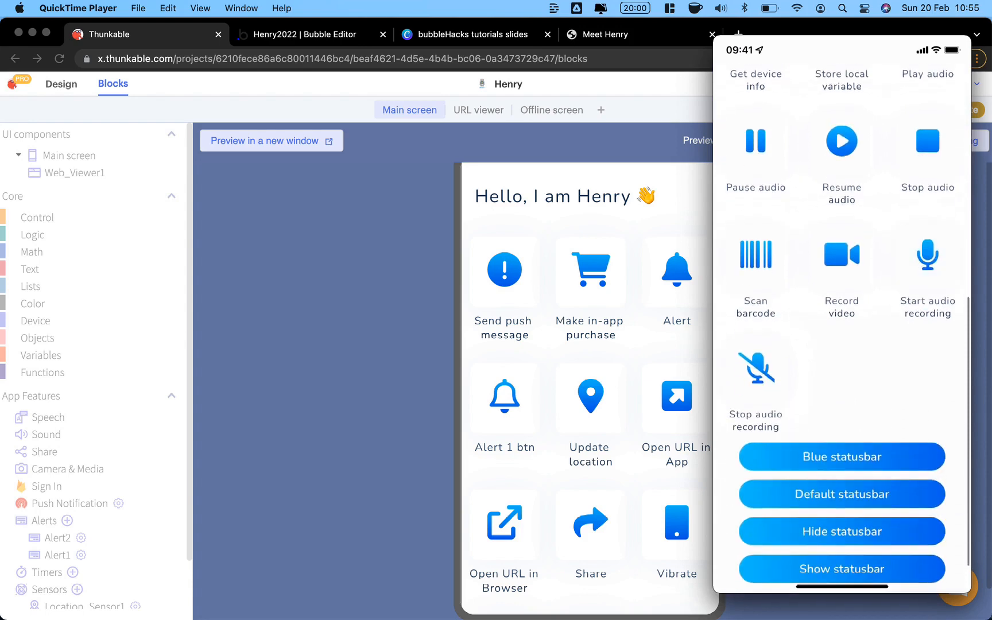
scroll(down, 3)
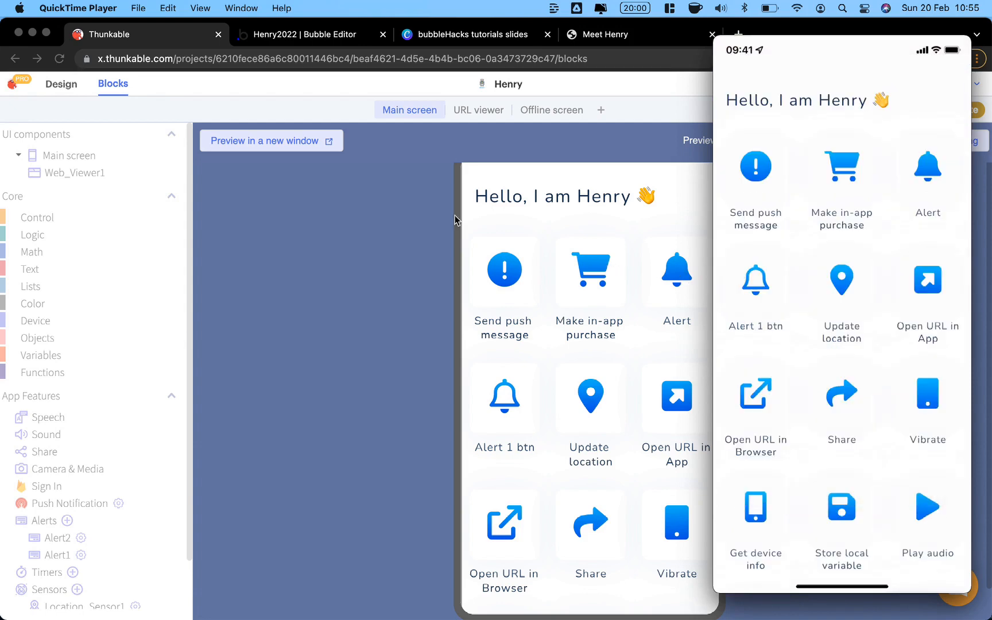
click(305, 35)
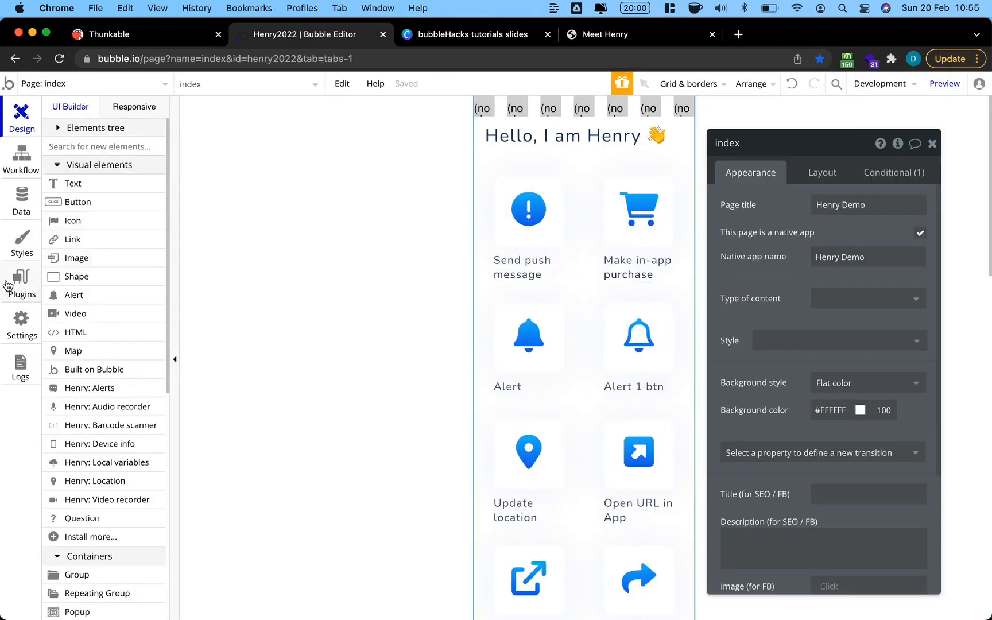
View the Alert group's Henry Show alert workflow action in Bubble, then reopen Thunkable's Design view.
click(21, 280)
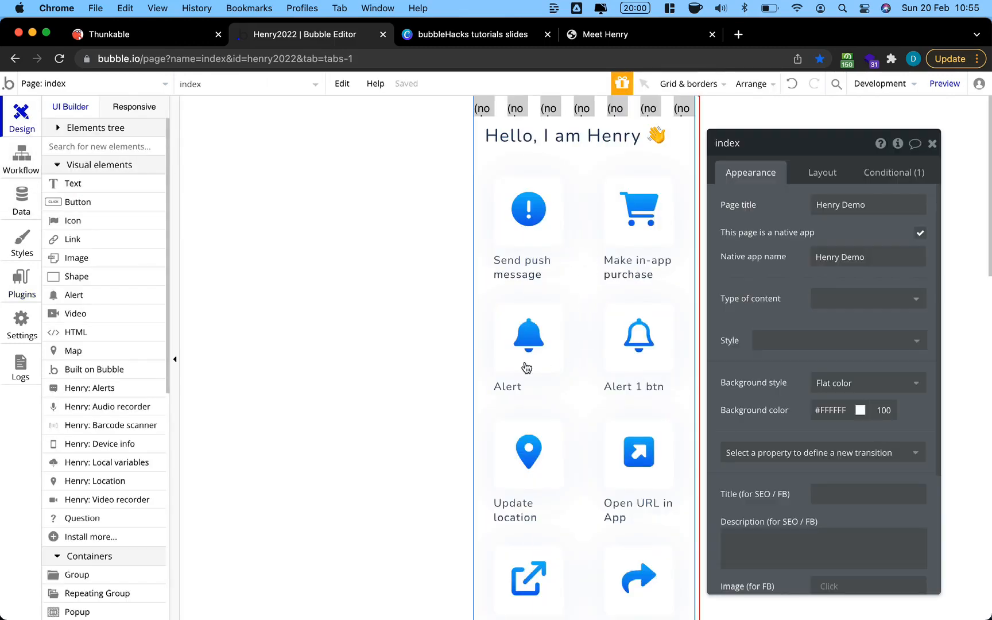
click(528, 339)
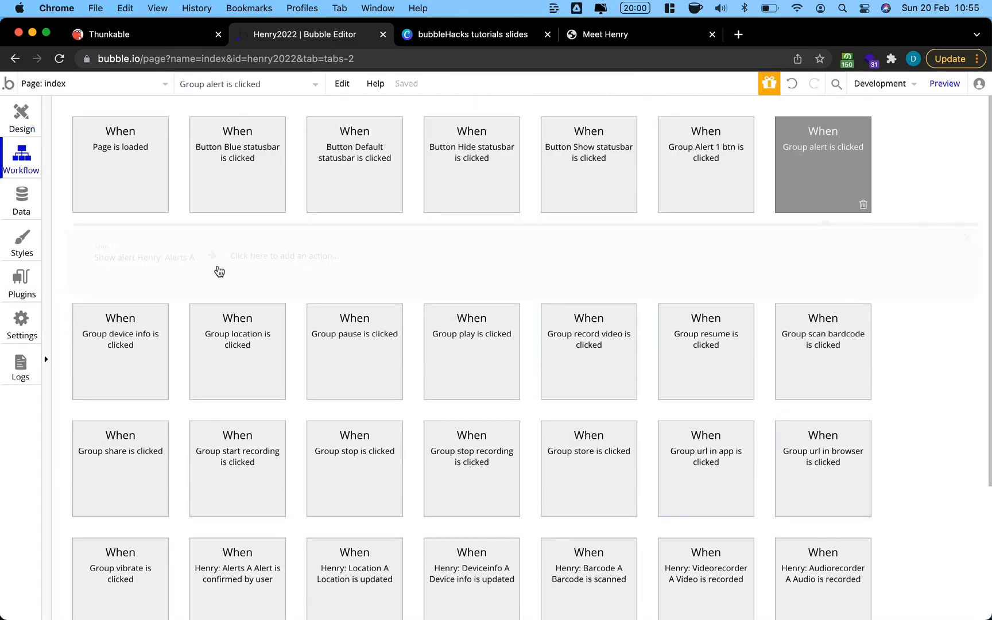
click(144, 258)
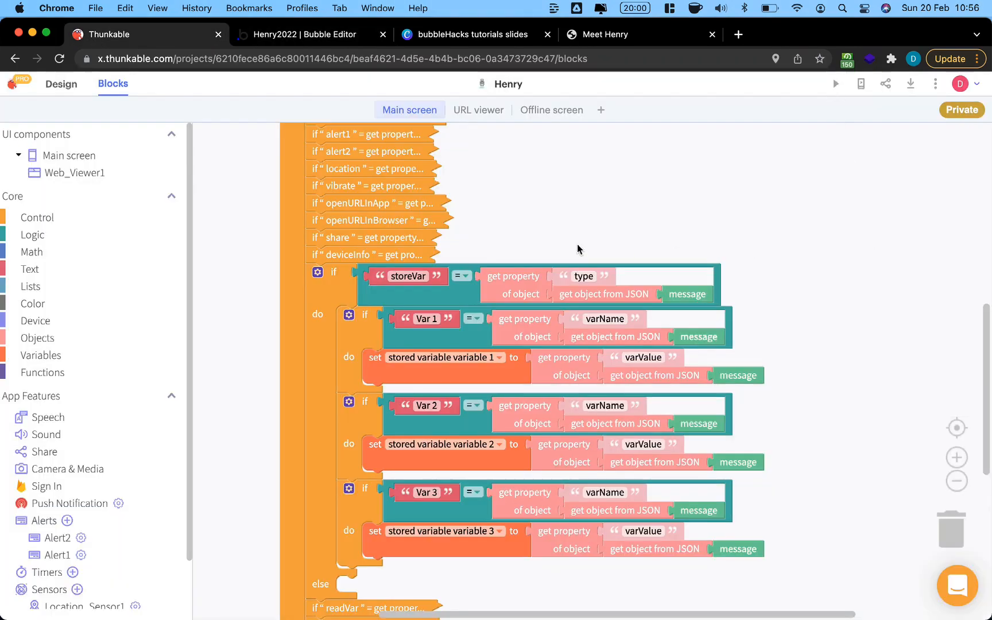
click(61, 84)
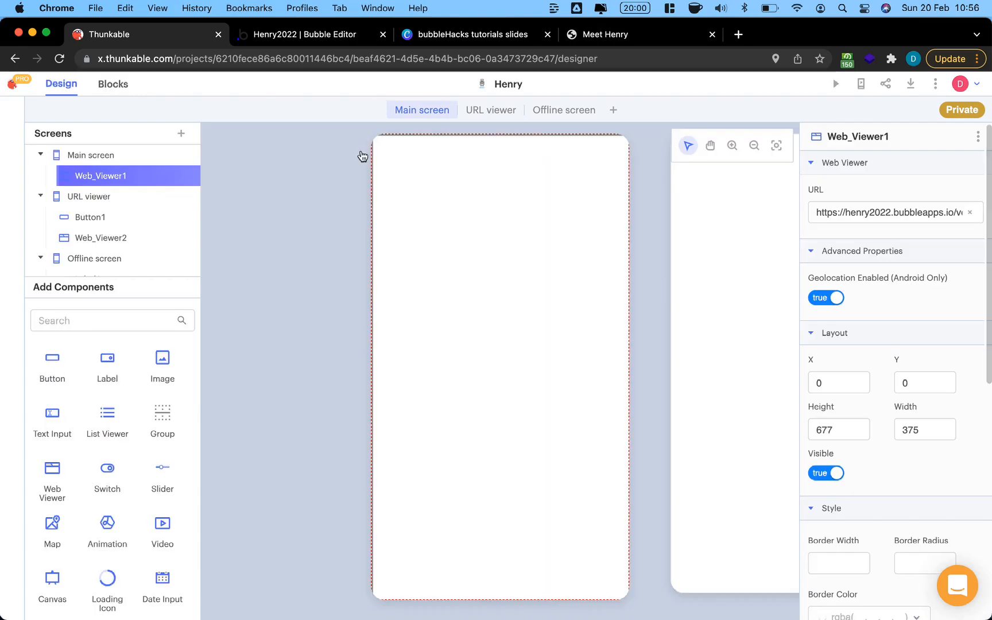